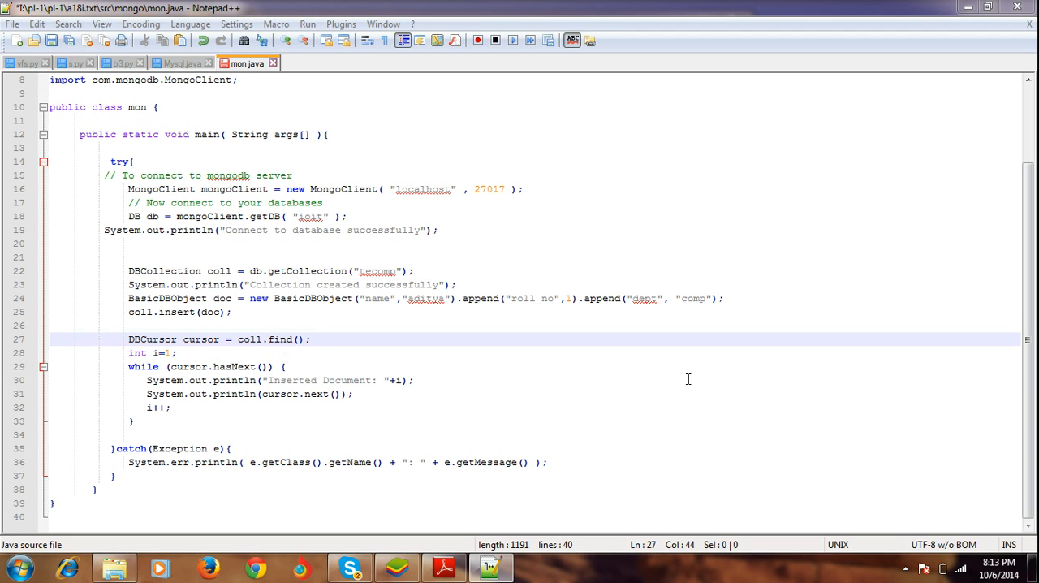
mouse_move(316, 181)
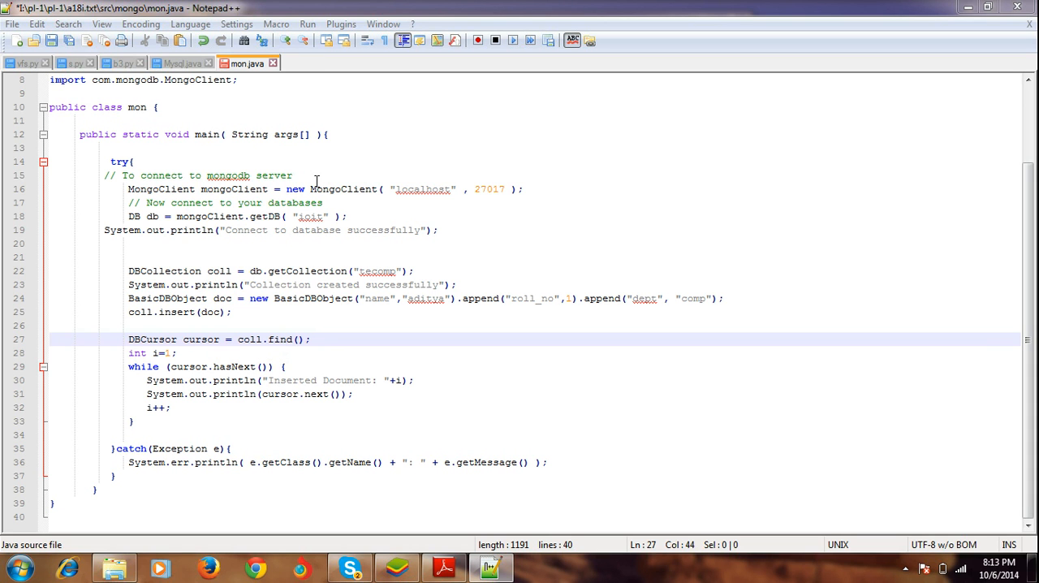
mouse_move(137, 114)
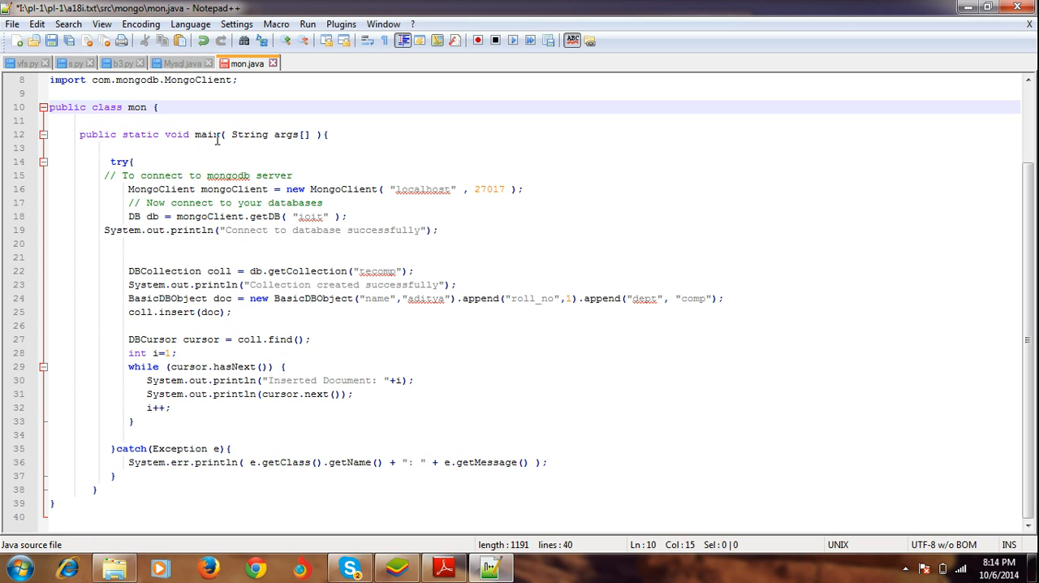
mouse_move(218, 189)
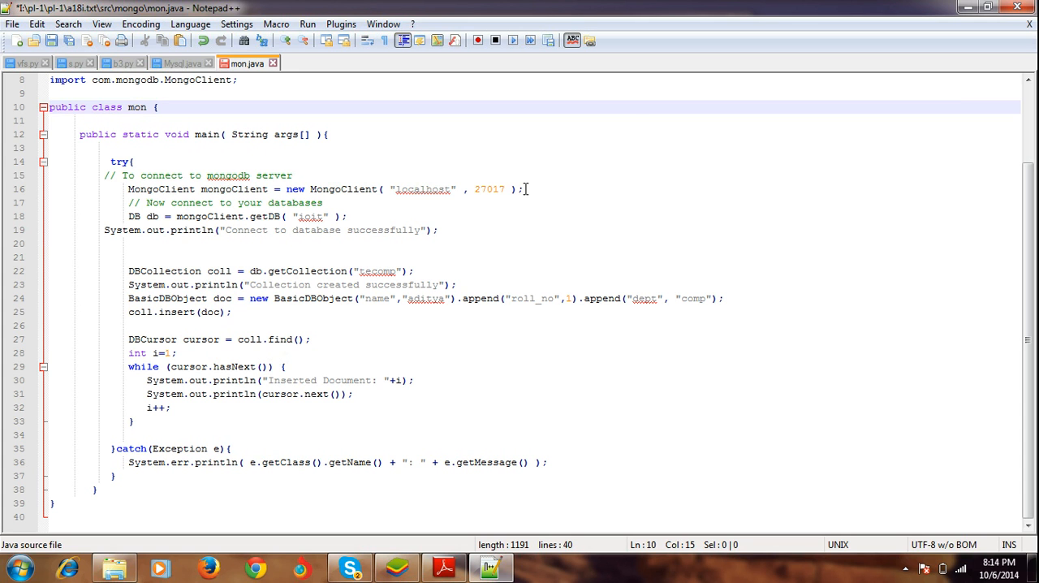
mouse_move(492, 189)
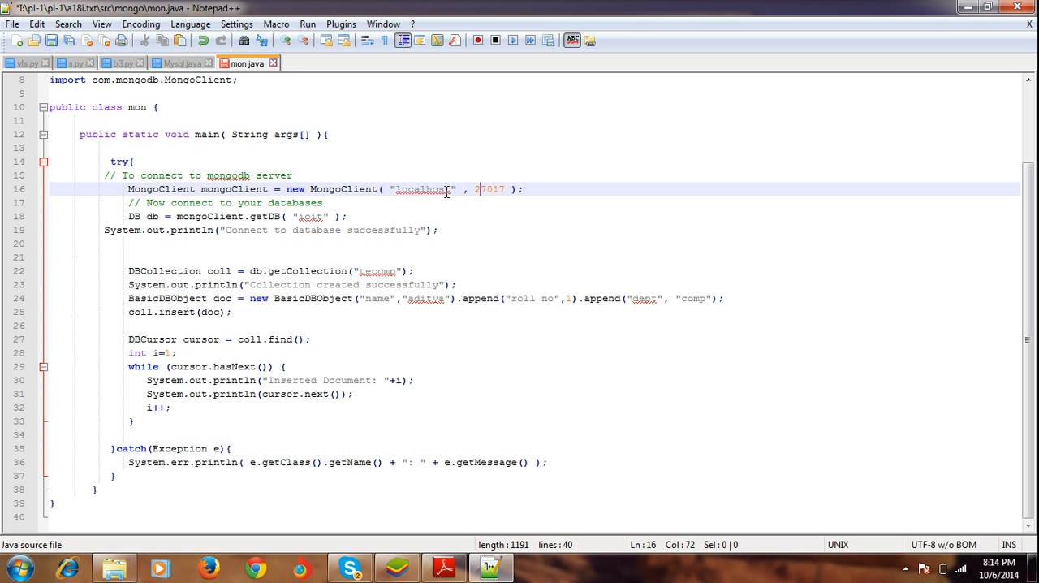
mouse_move(296, 216)
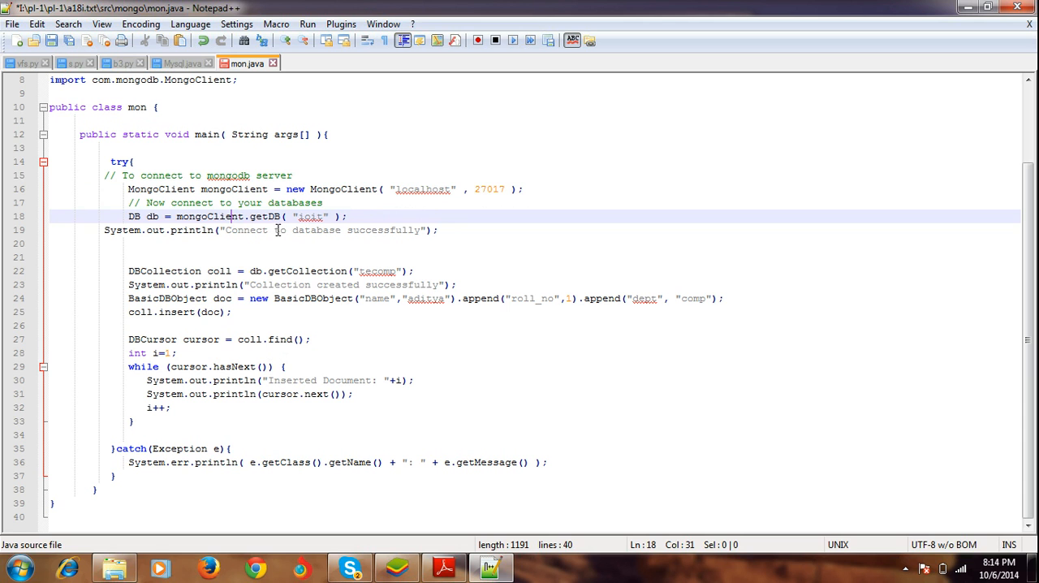
mouse_move(227, 246)
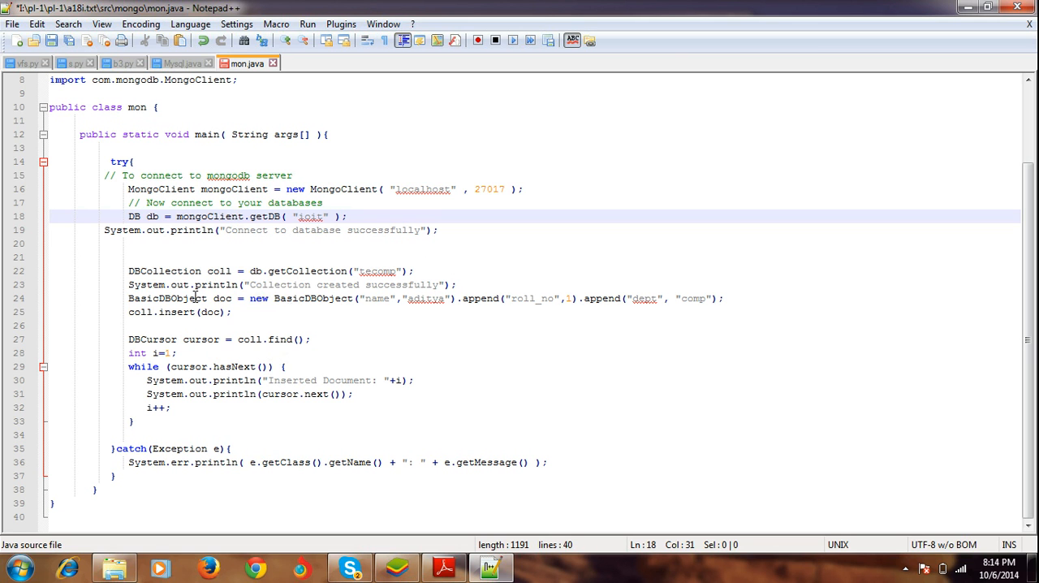
click(195, 298)
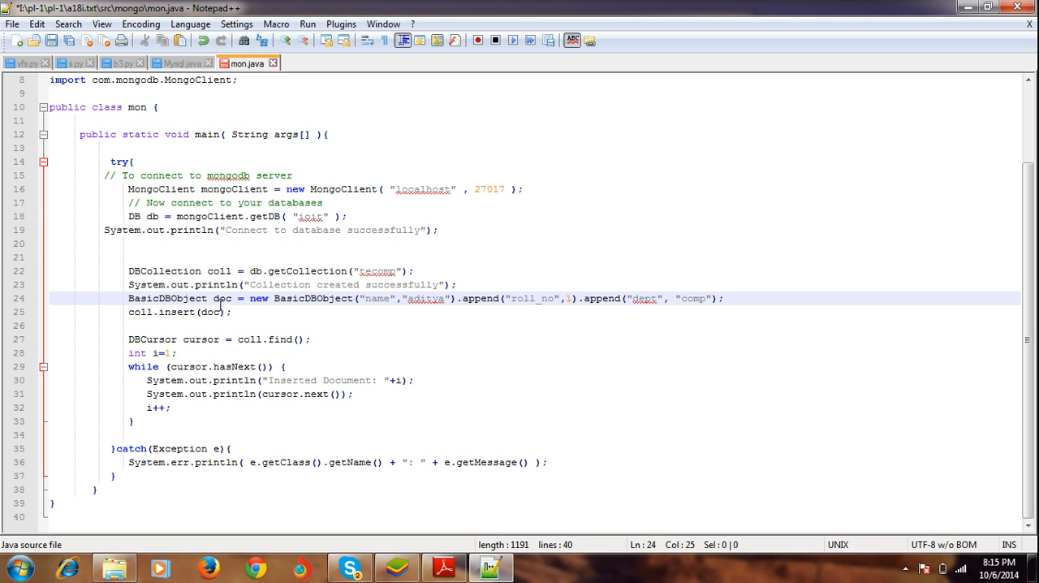
mouse_move(385, 307)
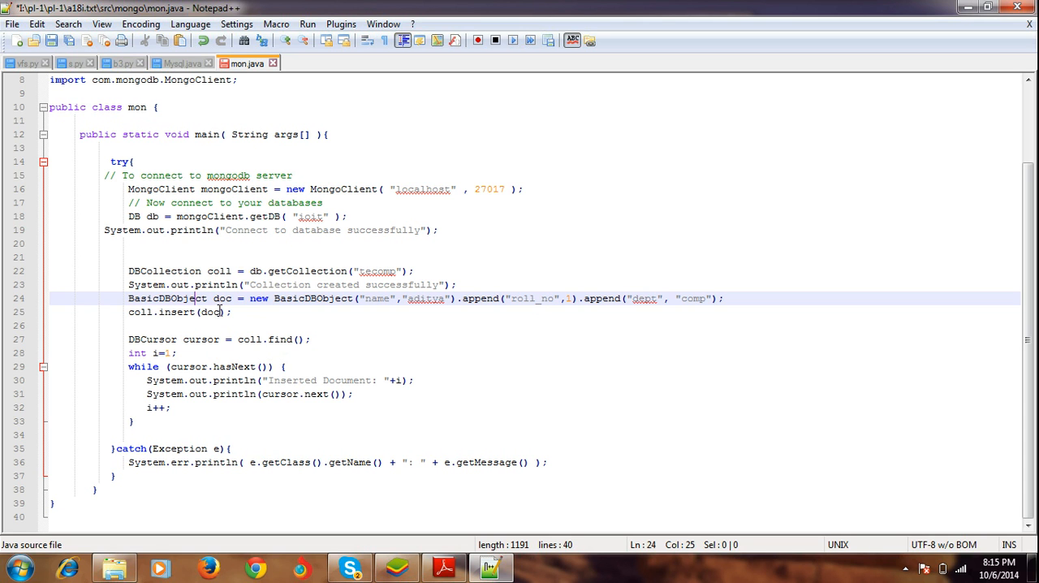
mouse_move(383, 306)
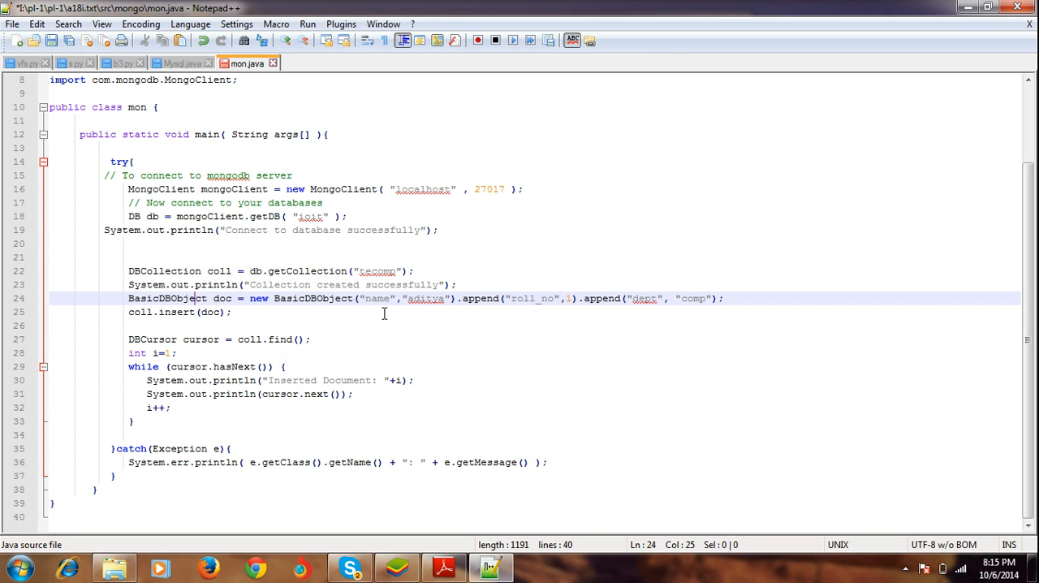
mouse_move(210, 340)
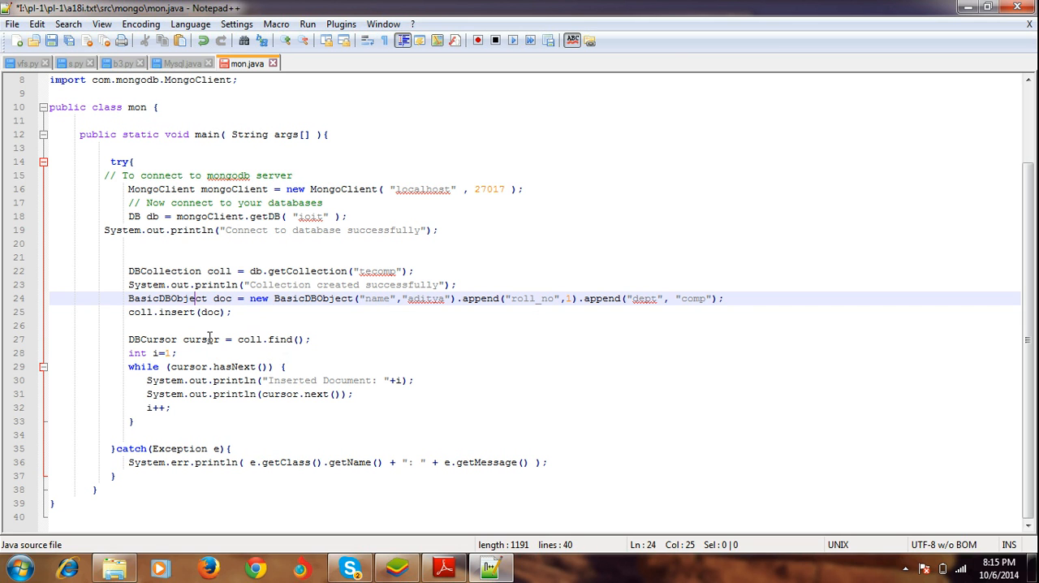
click(210, 339)
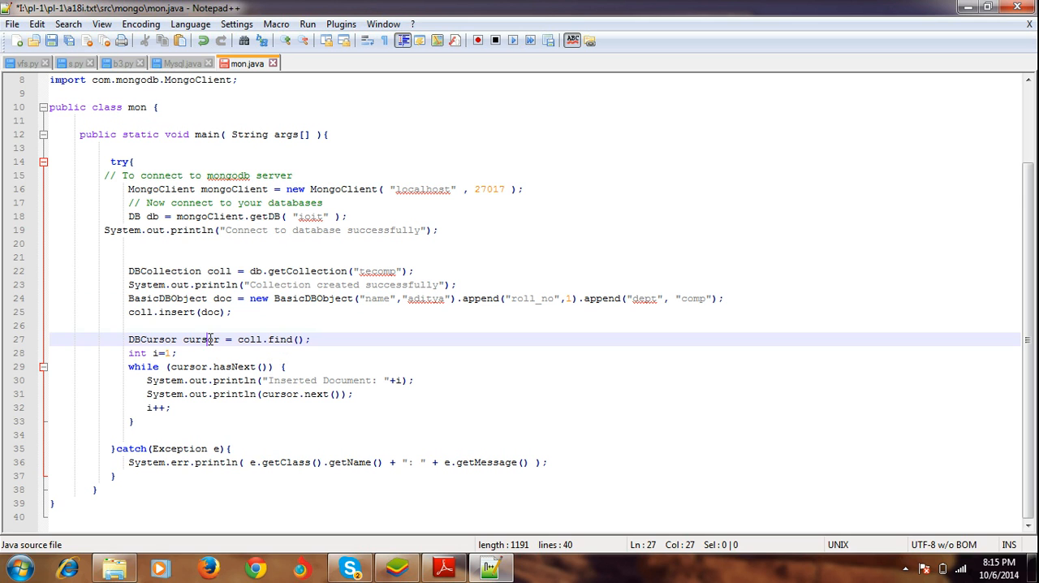
mouse_move(193, 365)
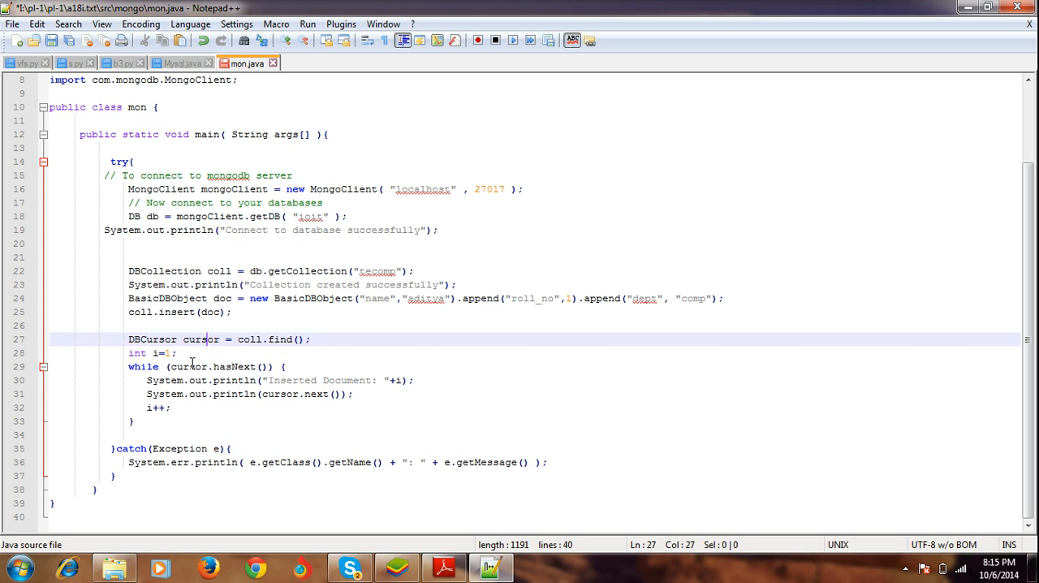
click(231, 366)
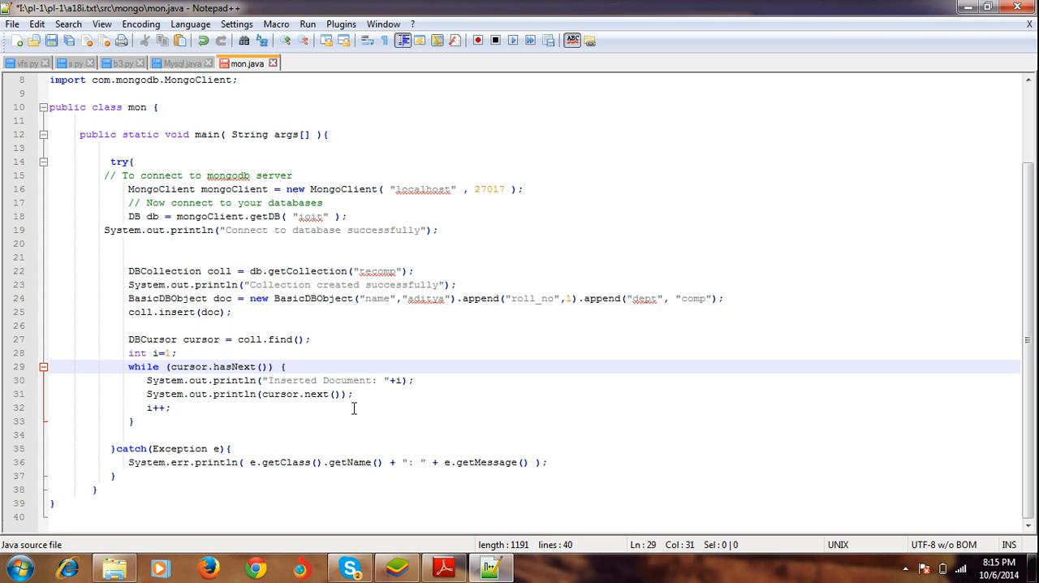
mouse_move(238, 412)
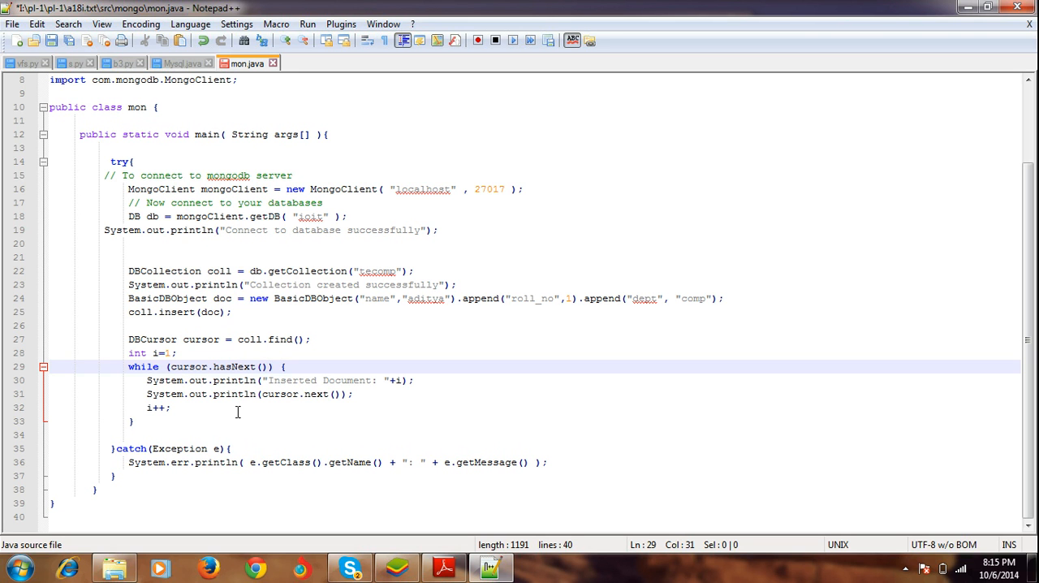